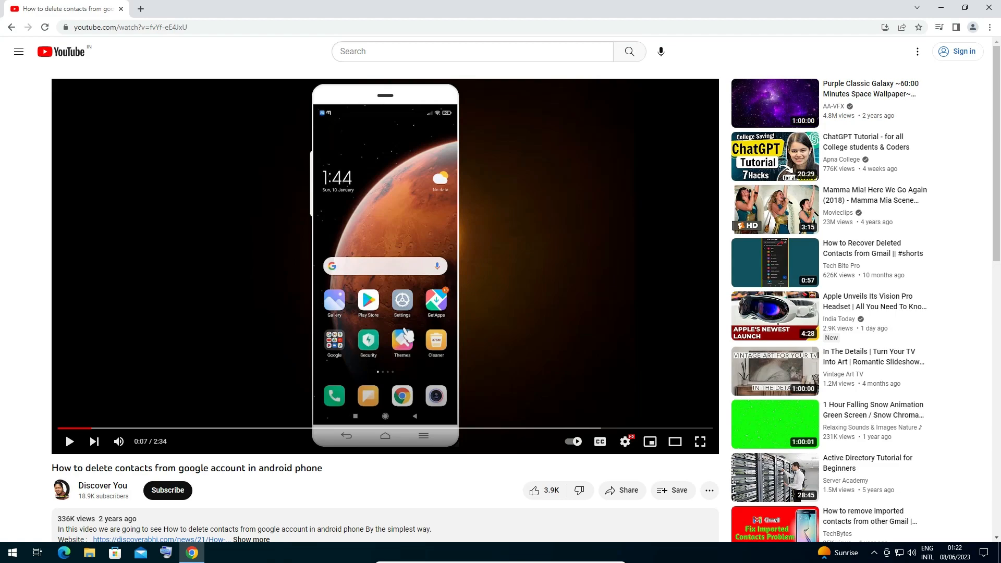
{"action": "mouse_move", "coordinate": [614, 240]}
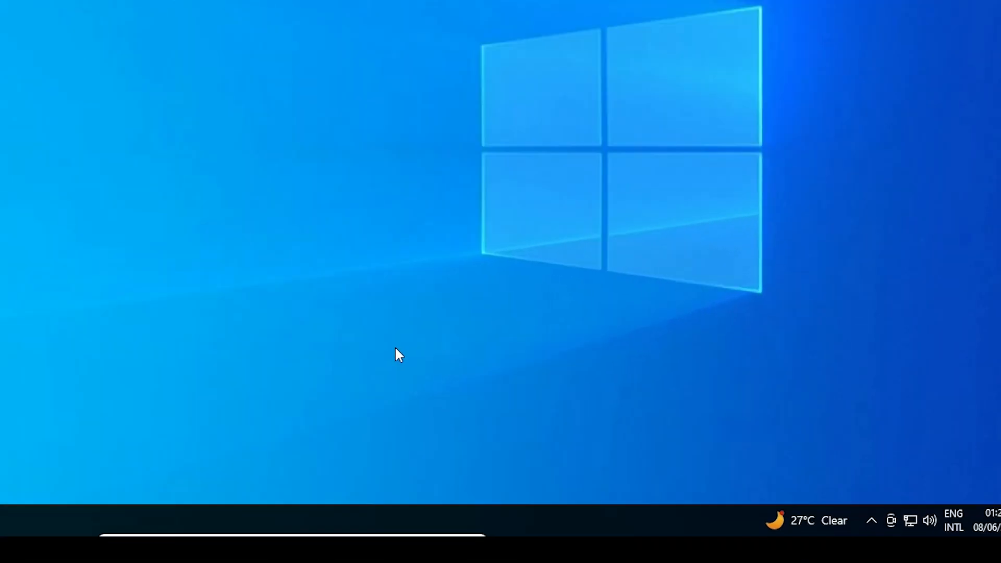
Leave the YouTube page and start Task Manager from the taskbar's right-click menu
{"action": "right_click", "coordinate": [400, 520]}
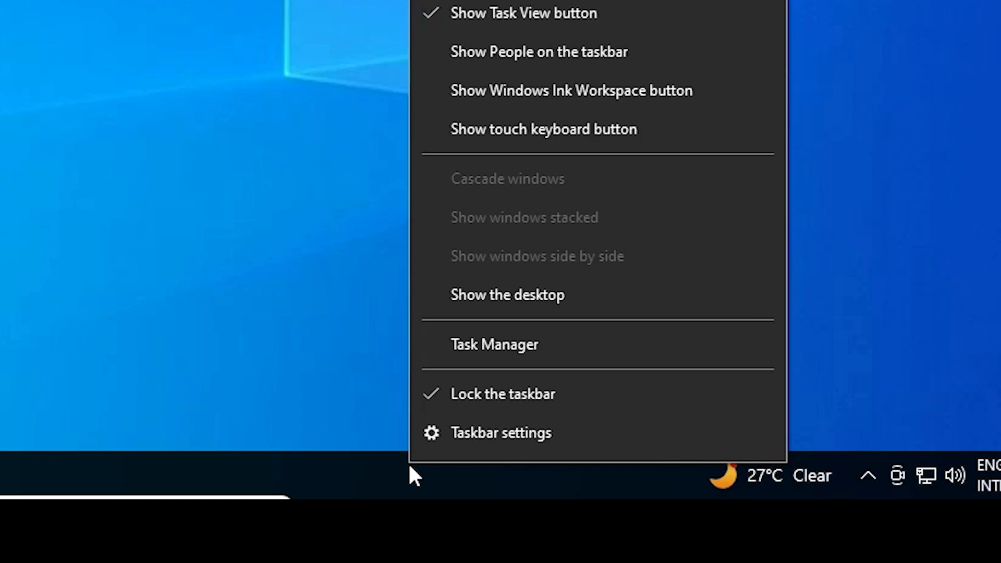
{"action": "left_click", "coordinate": [494, 344]}
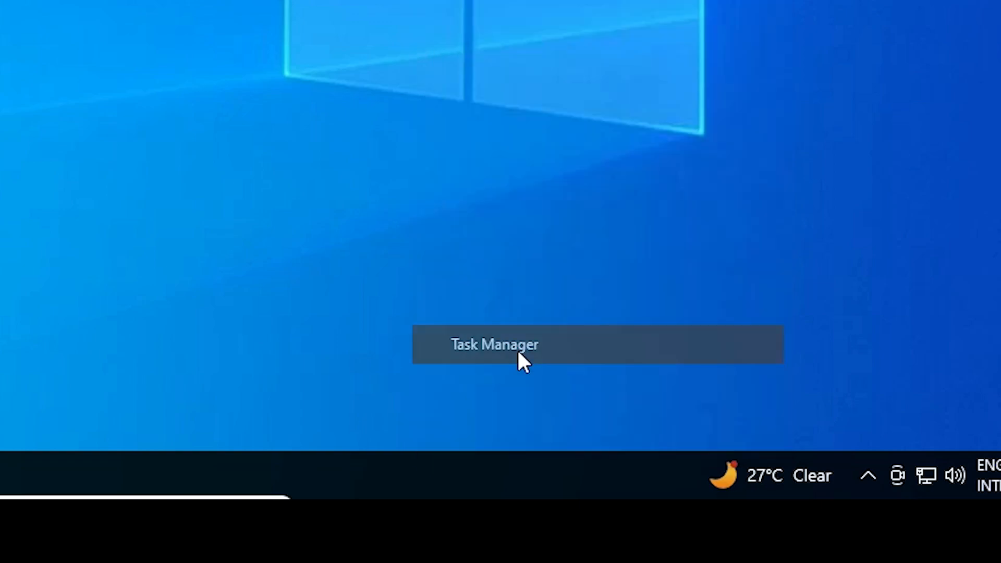
{"action": "left_click", "coordinate": [493, 344]}
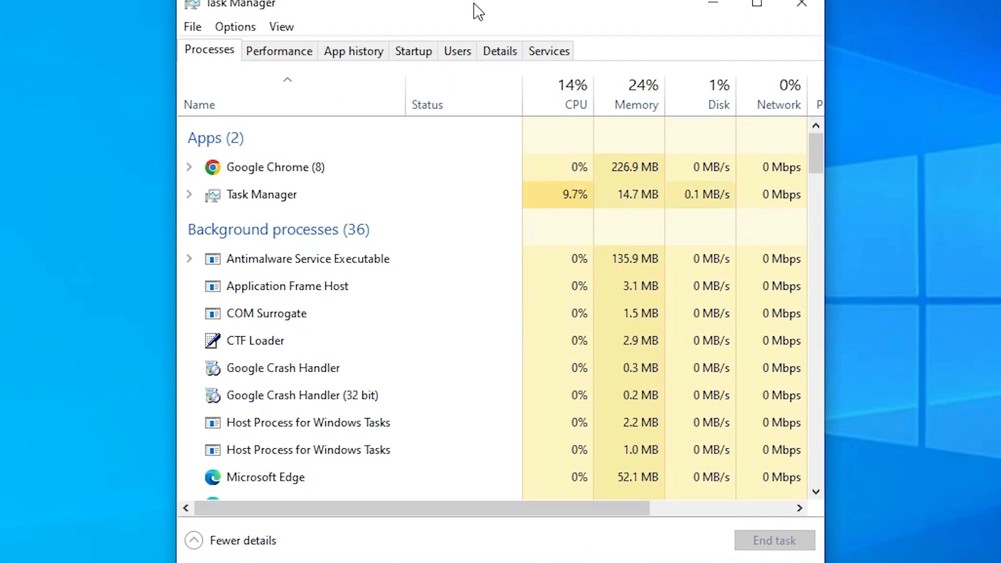
Scroll the Processes list down to the Windows Explorer entry among the background processes
{"action": "left_click", "coordinate": [301, 395]}
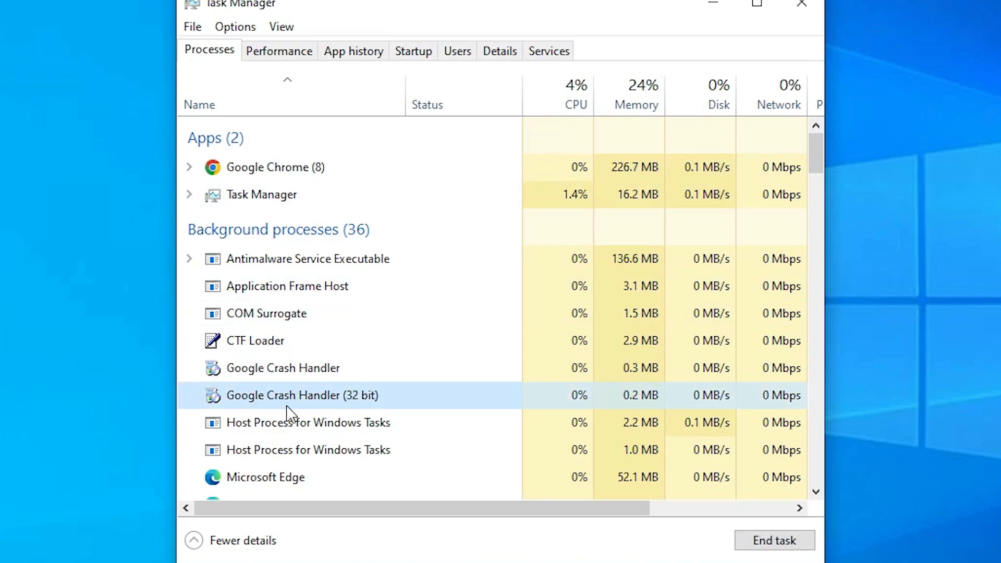
{"action": "scroll", "scroll_direction": "down", "scroll_amount": 3}
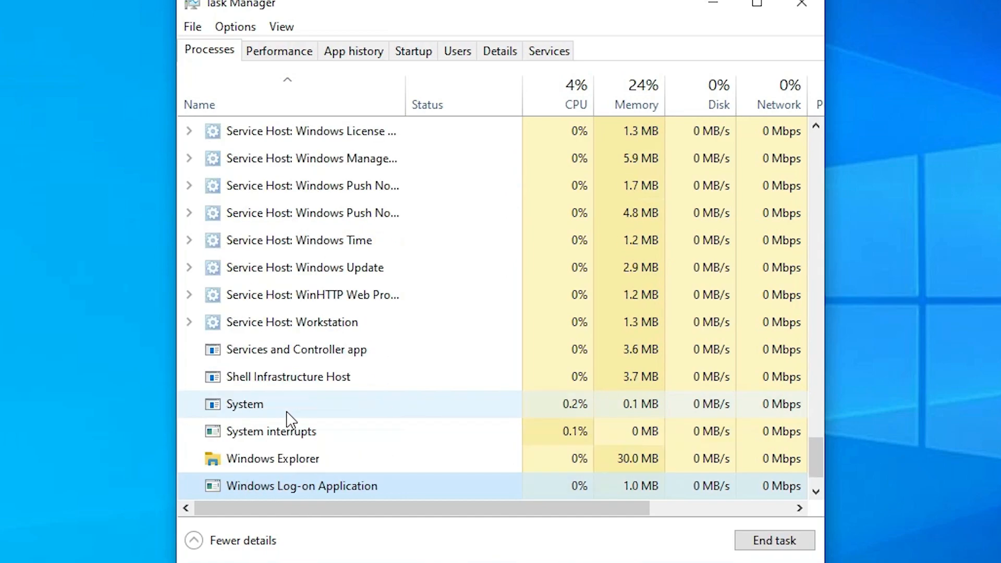
{"action": "scroll", "scroll_direction": "down", "scroll_amount": 3}
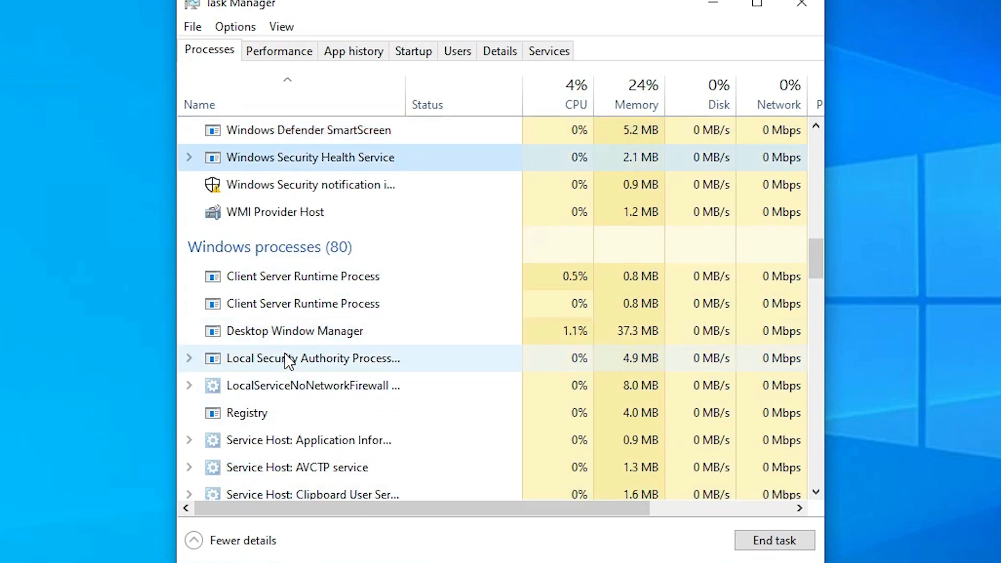
{"action": "scroll", "scroll_direction": "down", "scroll_amount": 3}
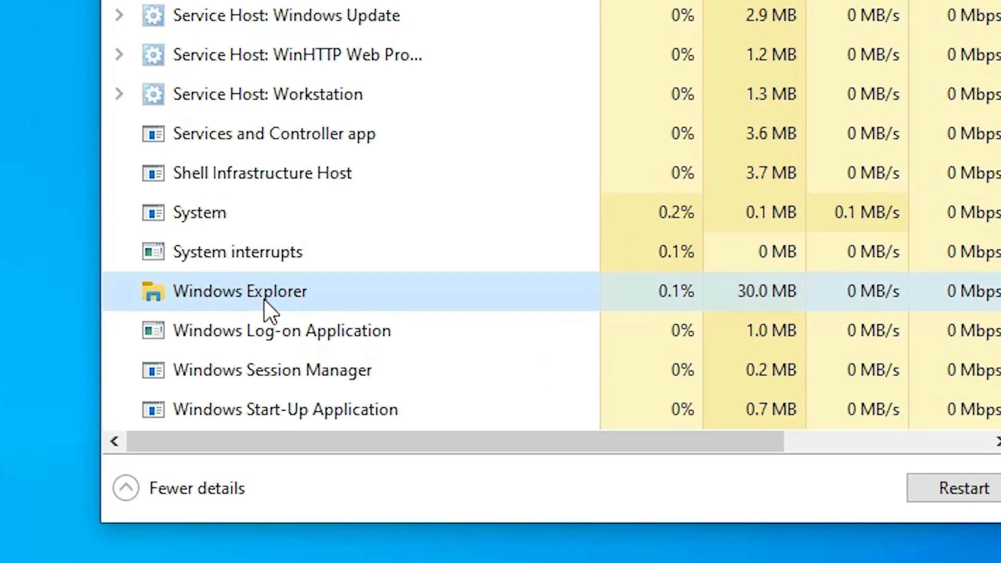
Restart Windows Explorer, close Task Manager and play the YouTube video full screen with no taskbar
{"action": "right_click", "coordinate": [240, 291]}
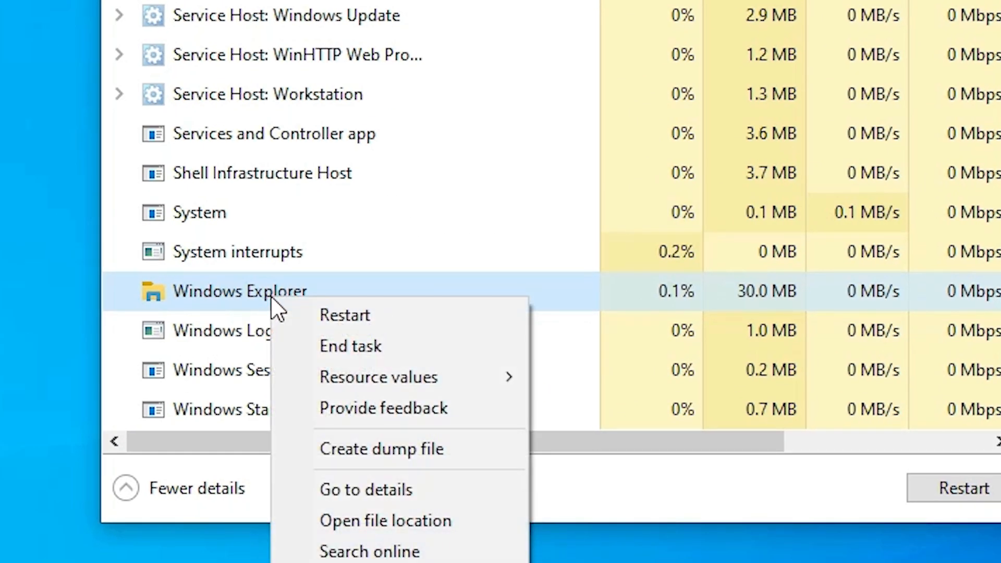
{"action": "mouse_move", "coordinate": [345, 315]}
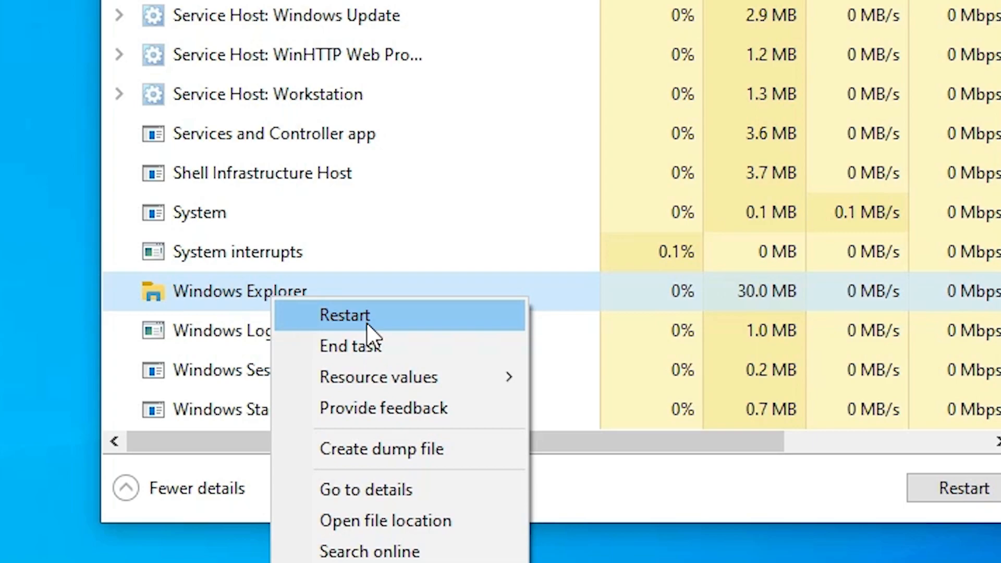
{"action": "left_click", "coordinate": [345, 315]}
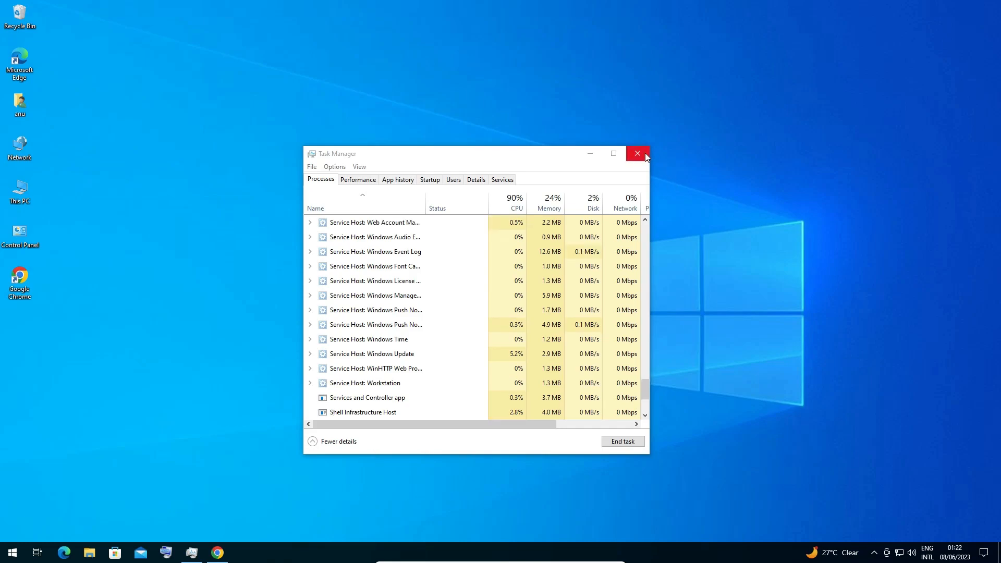
{"action": "left_click", "coordinate": [636, 154]}
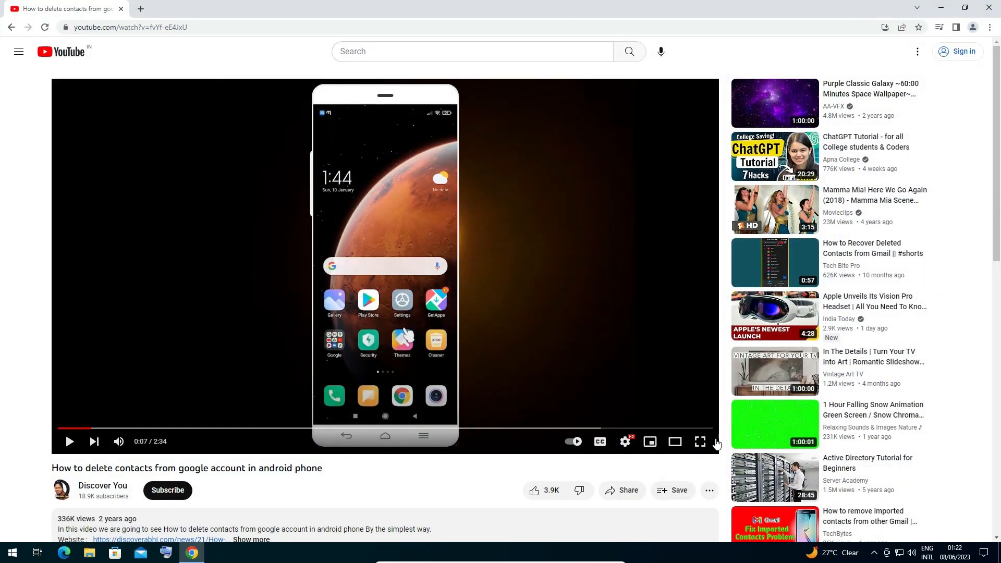
{"action": "left_click", "coordinate": [699, 441]}
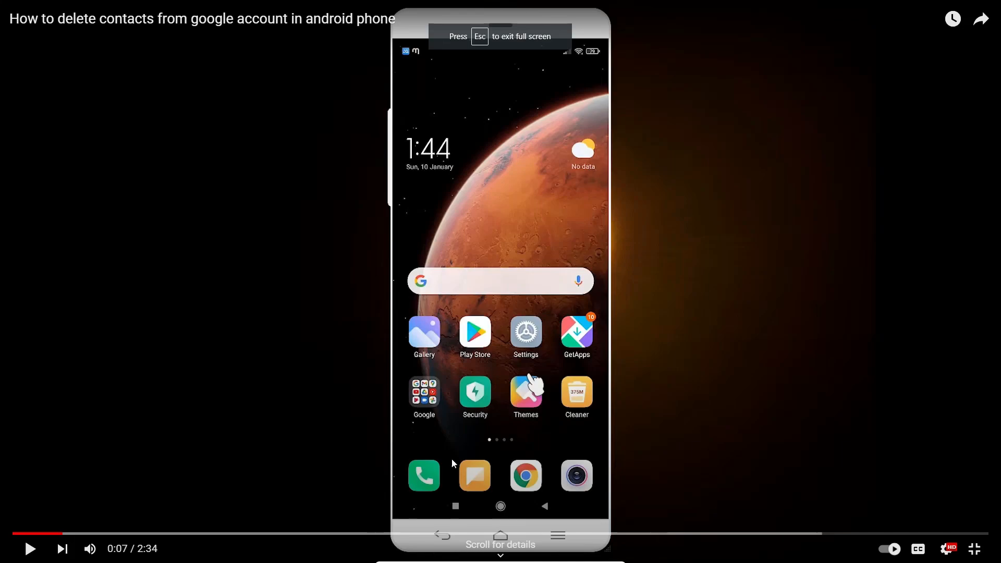